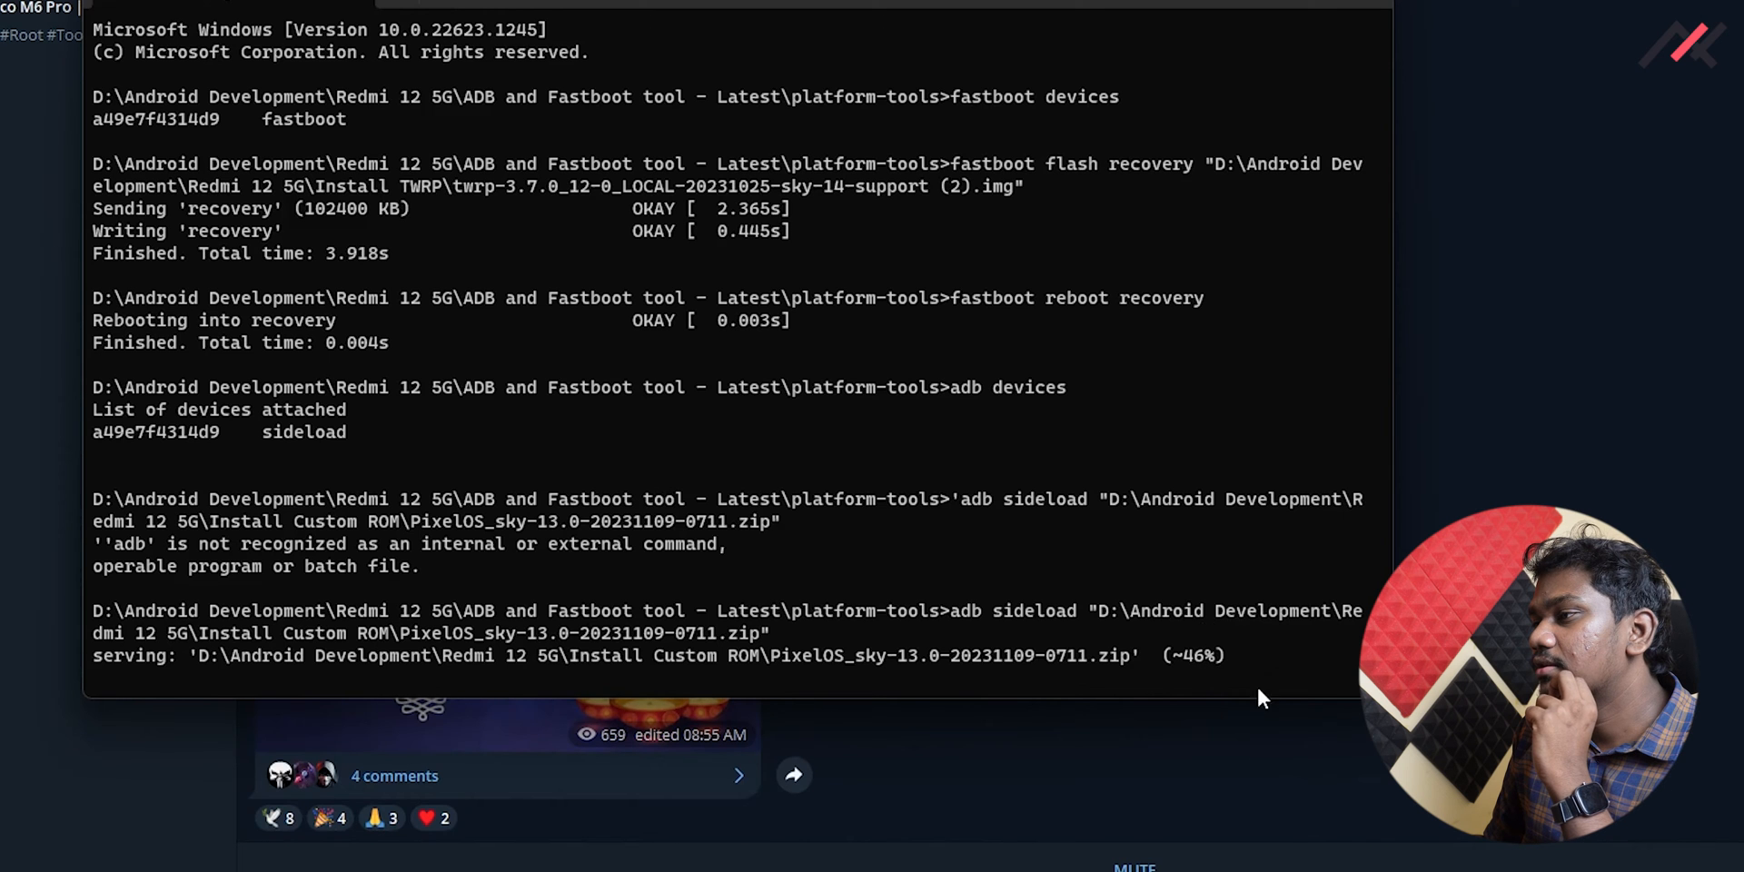
mouse_move(1107, 691)
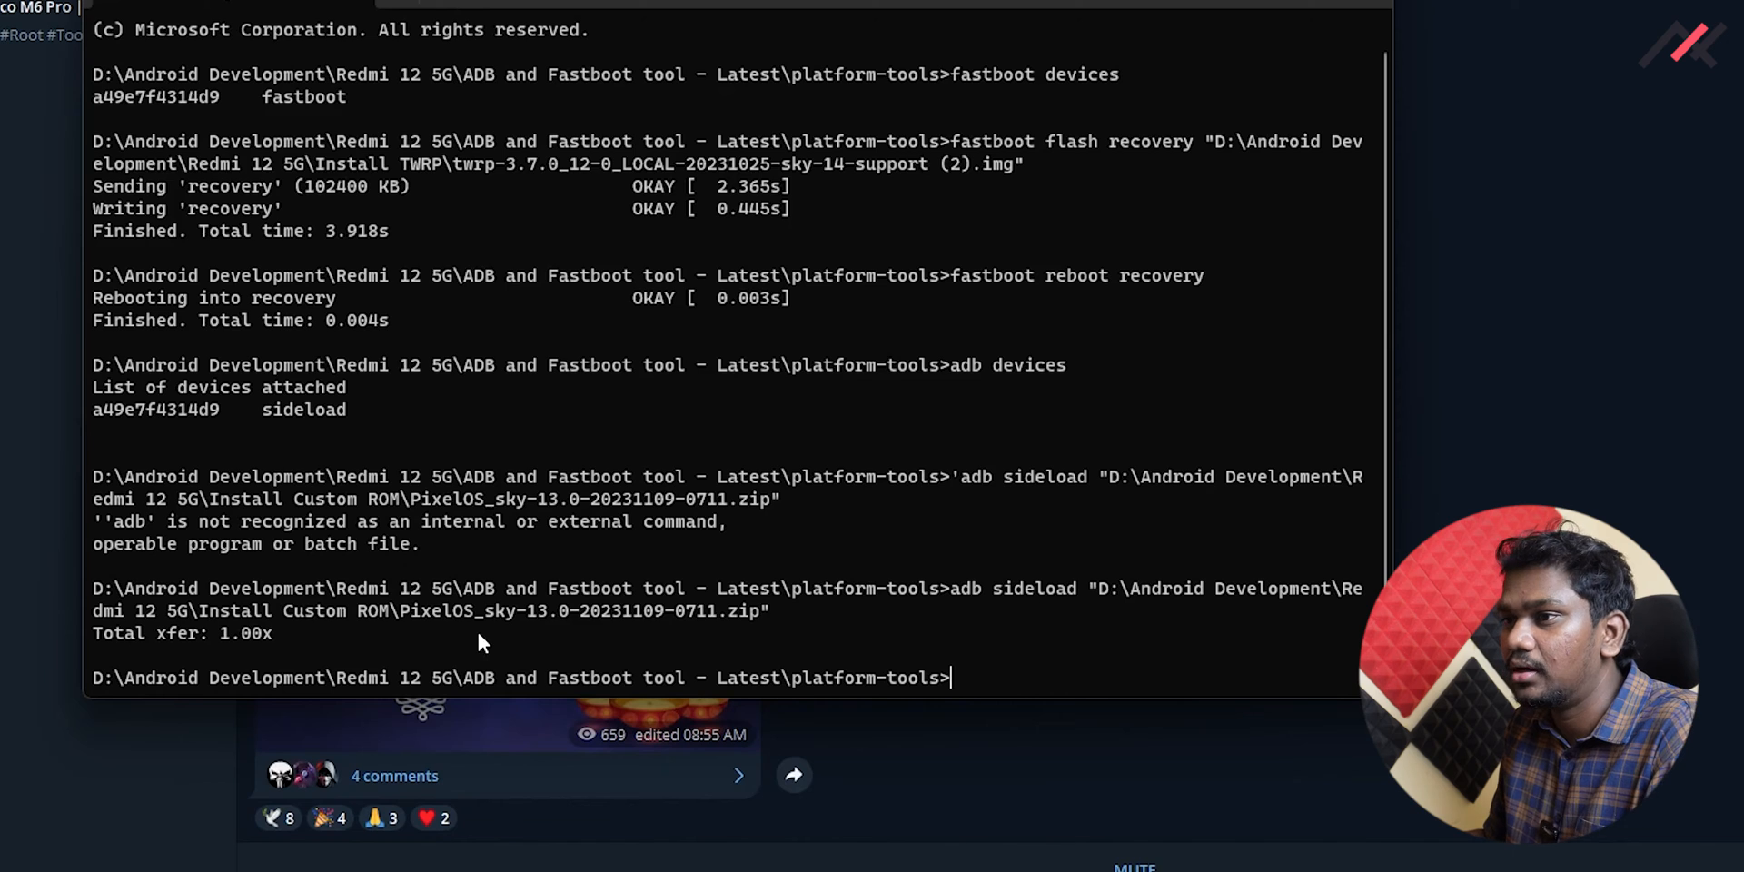
mouse_move(260, 661)
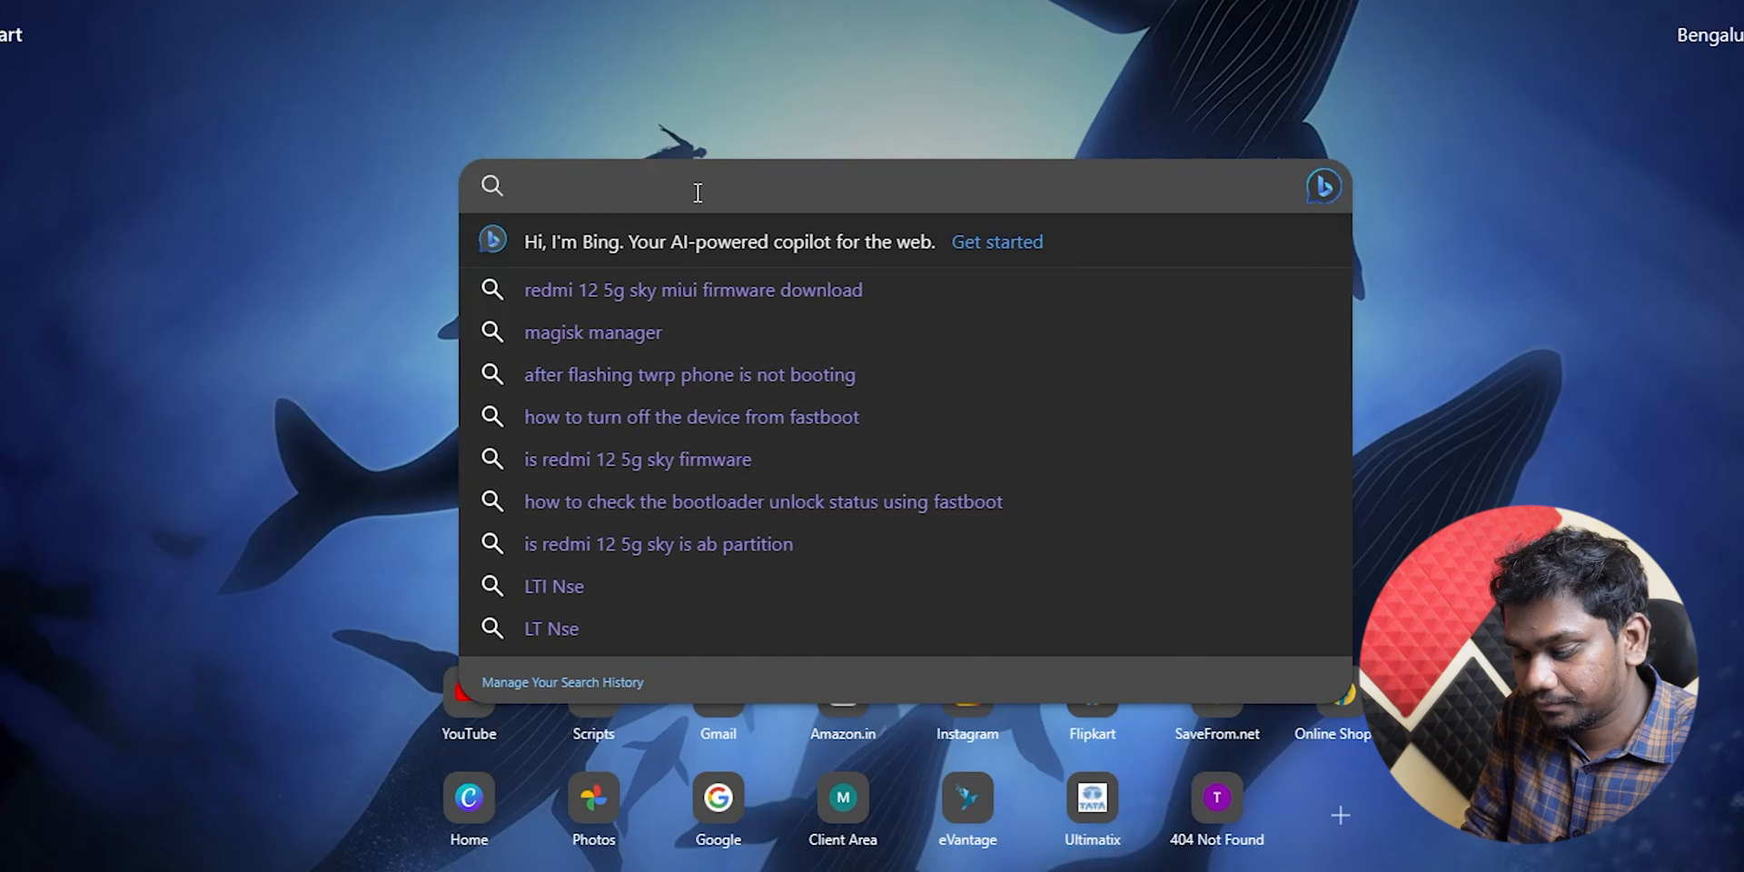
Search Bing for 'how to change slot in fastboot'.
text(how to change)
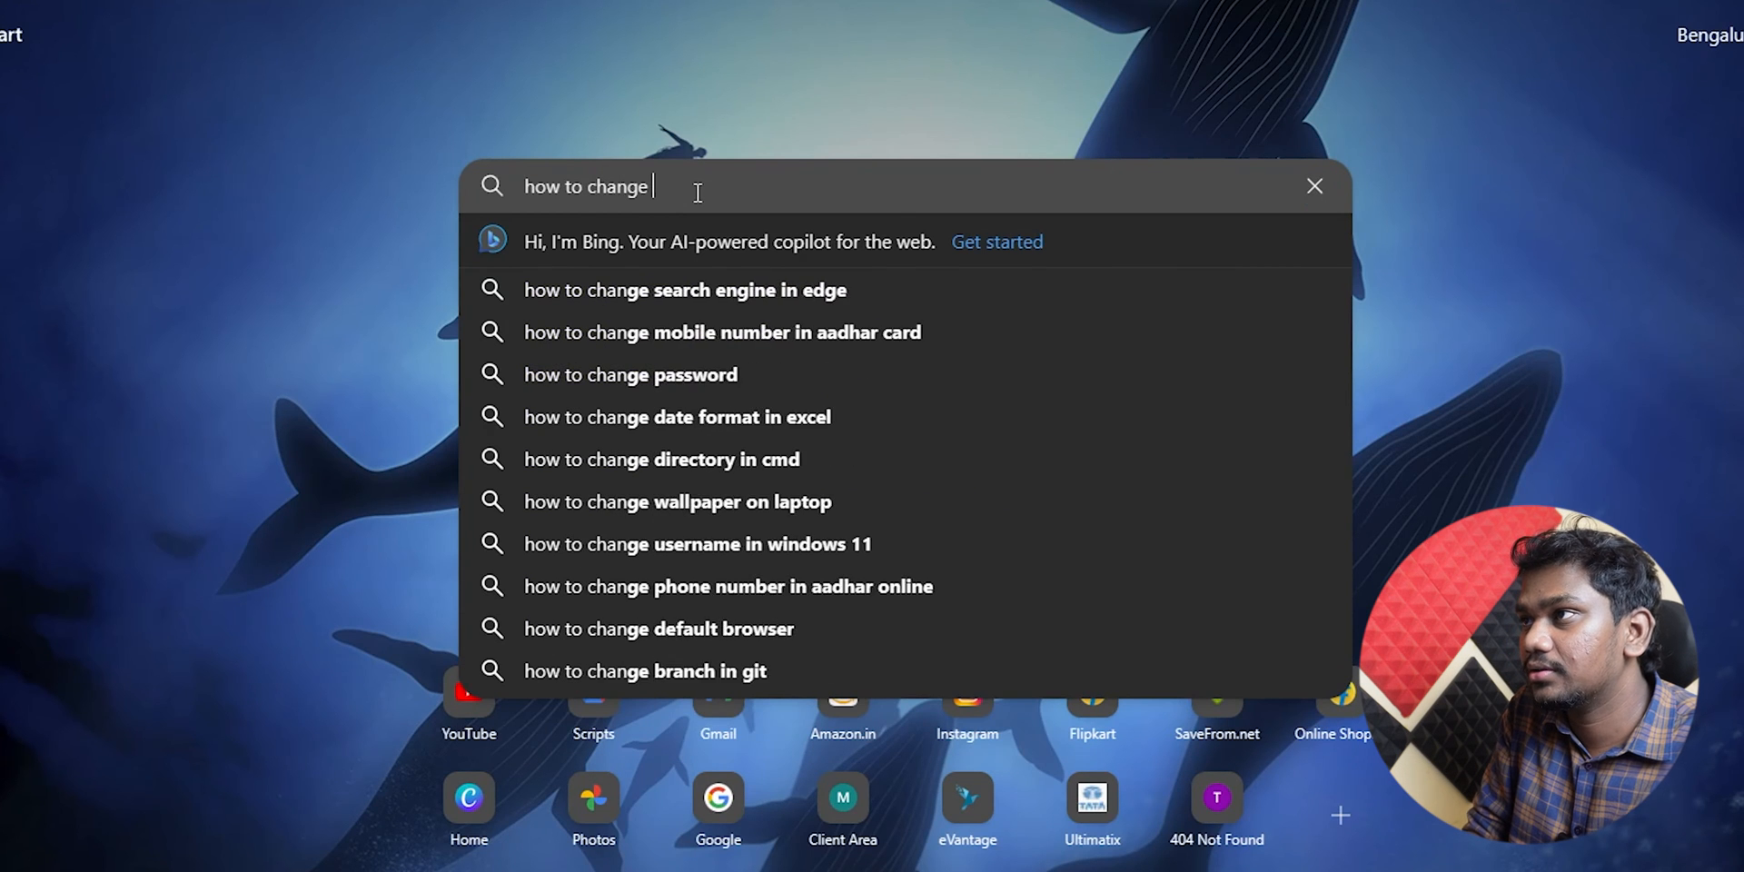
text(slot in da)
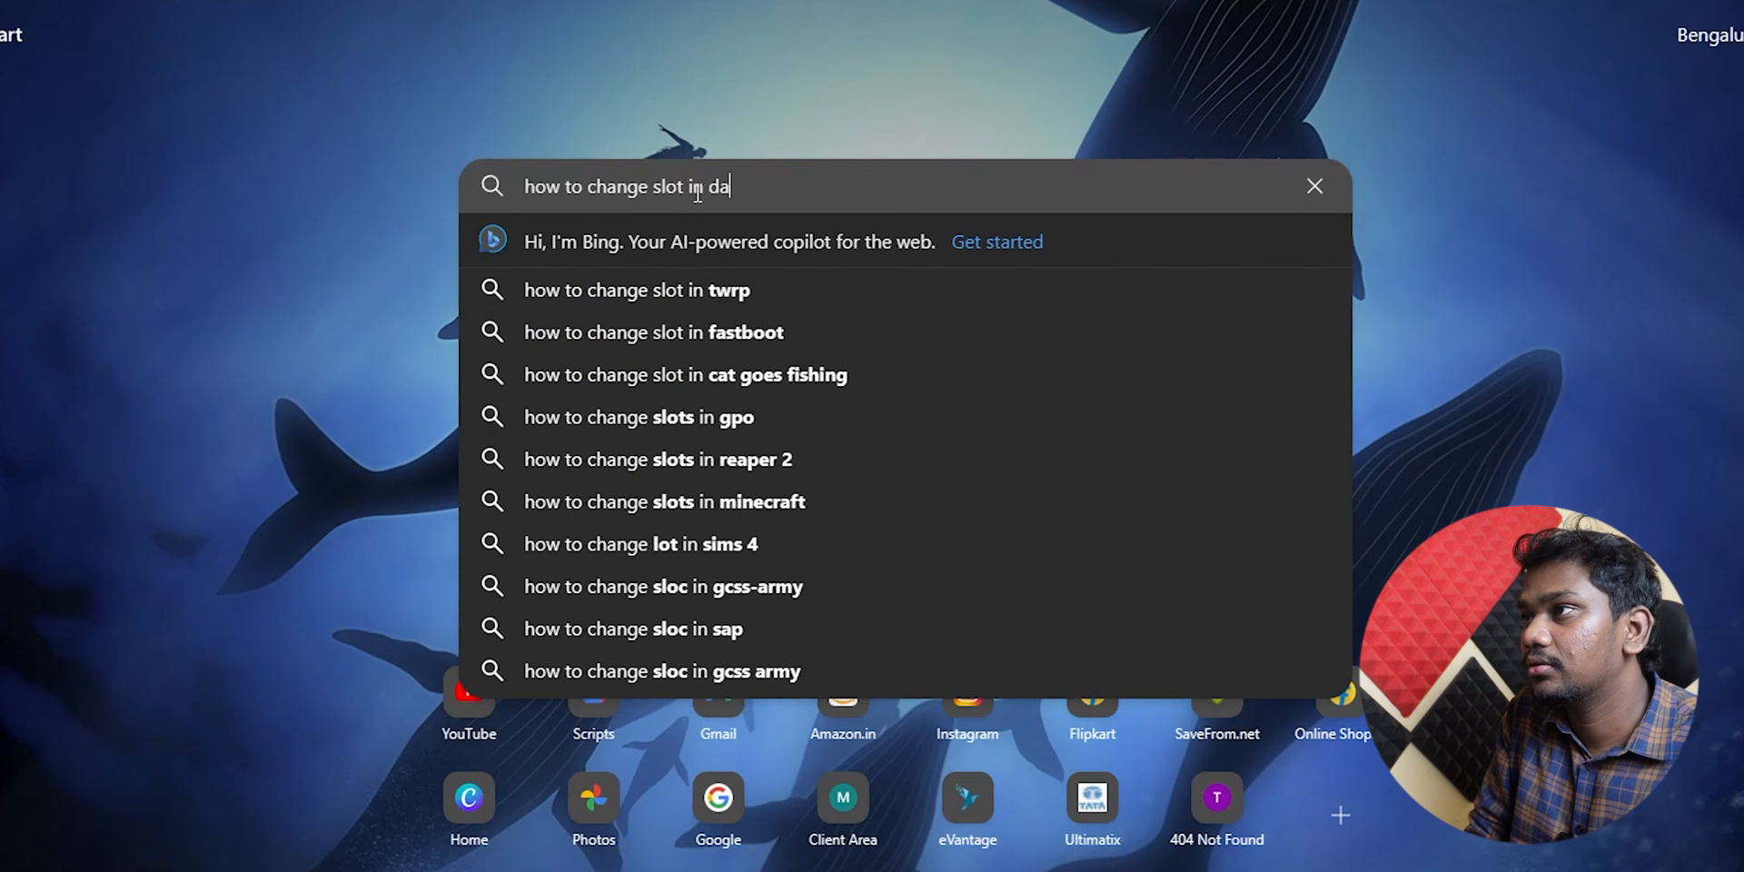
text(fastboot)
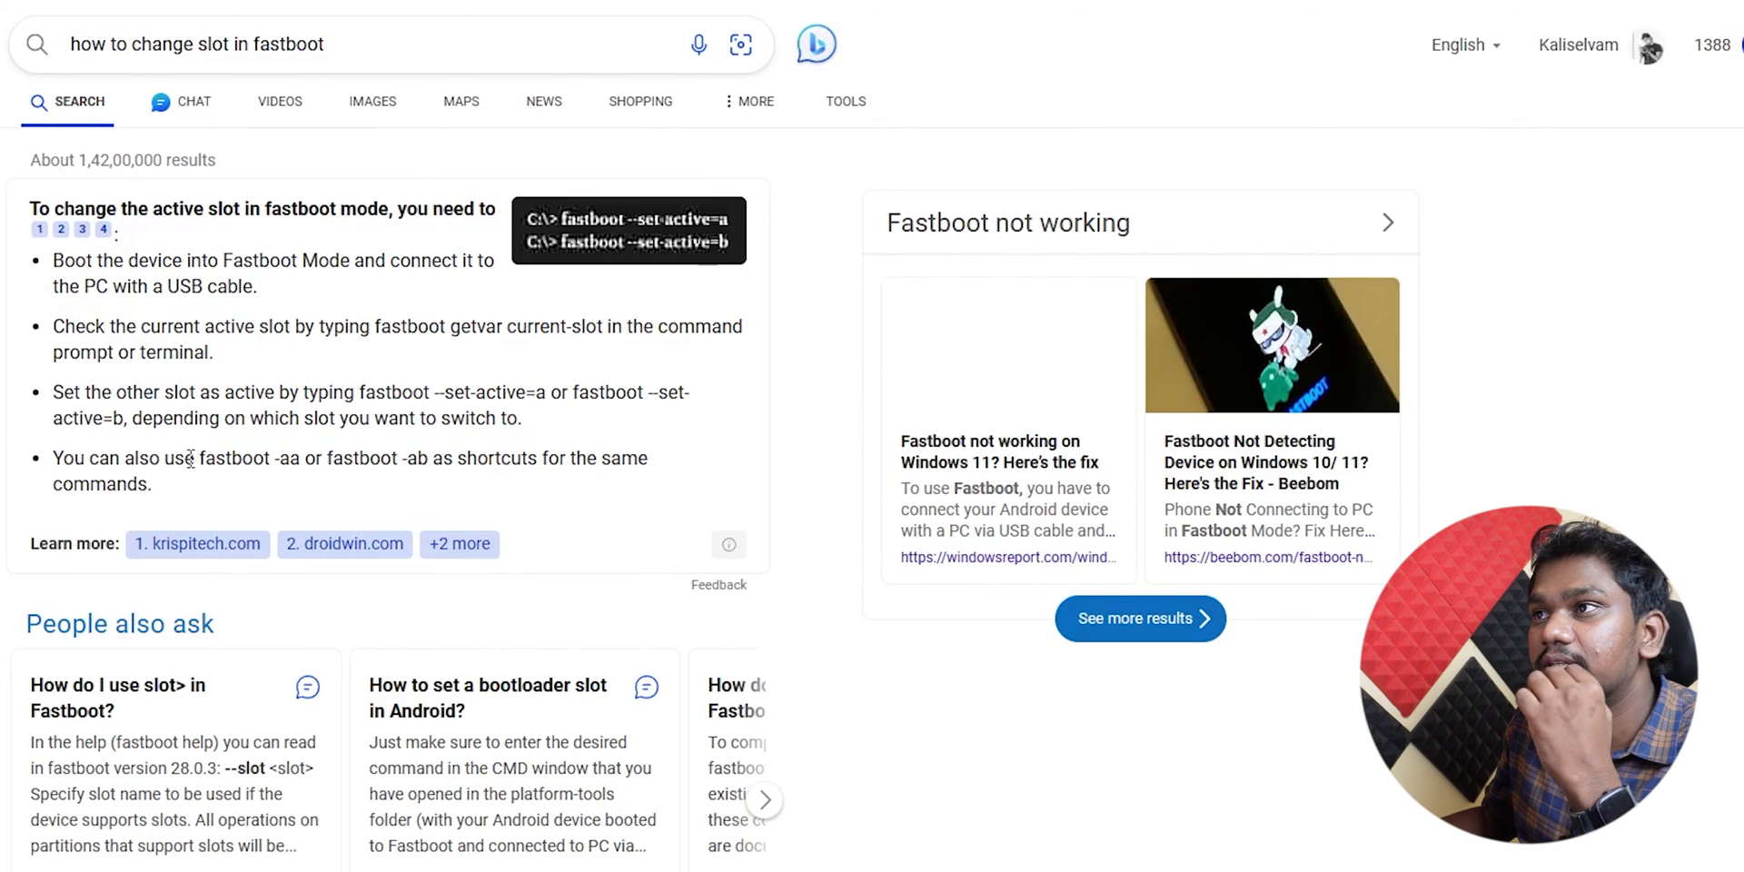
Scroll the droidwin article to the set-active commands and select the fastboot command text.
scroll(down, 3)
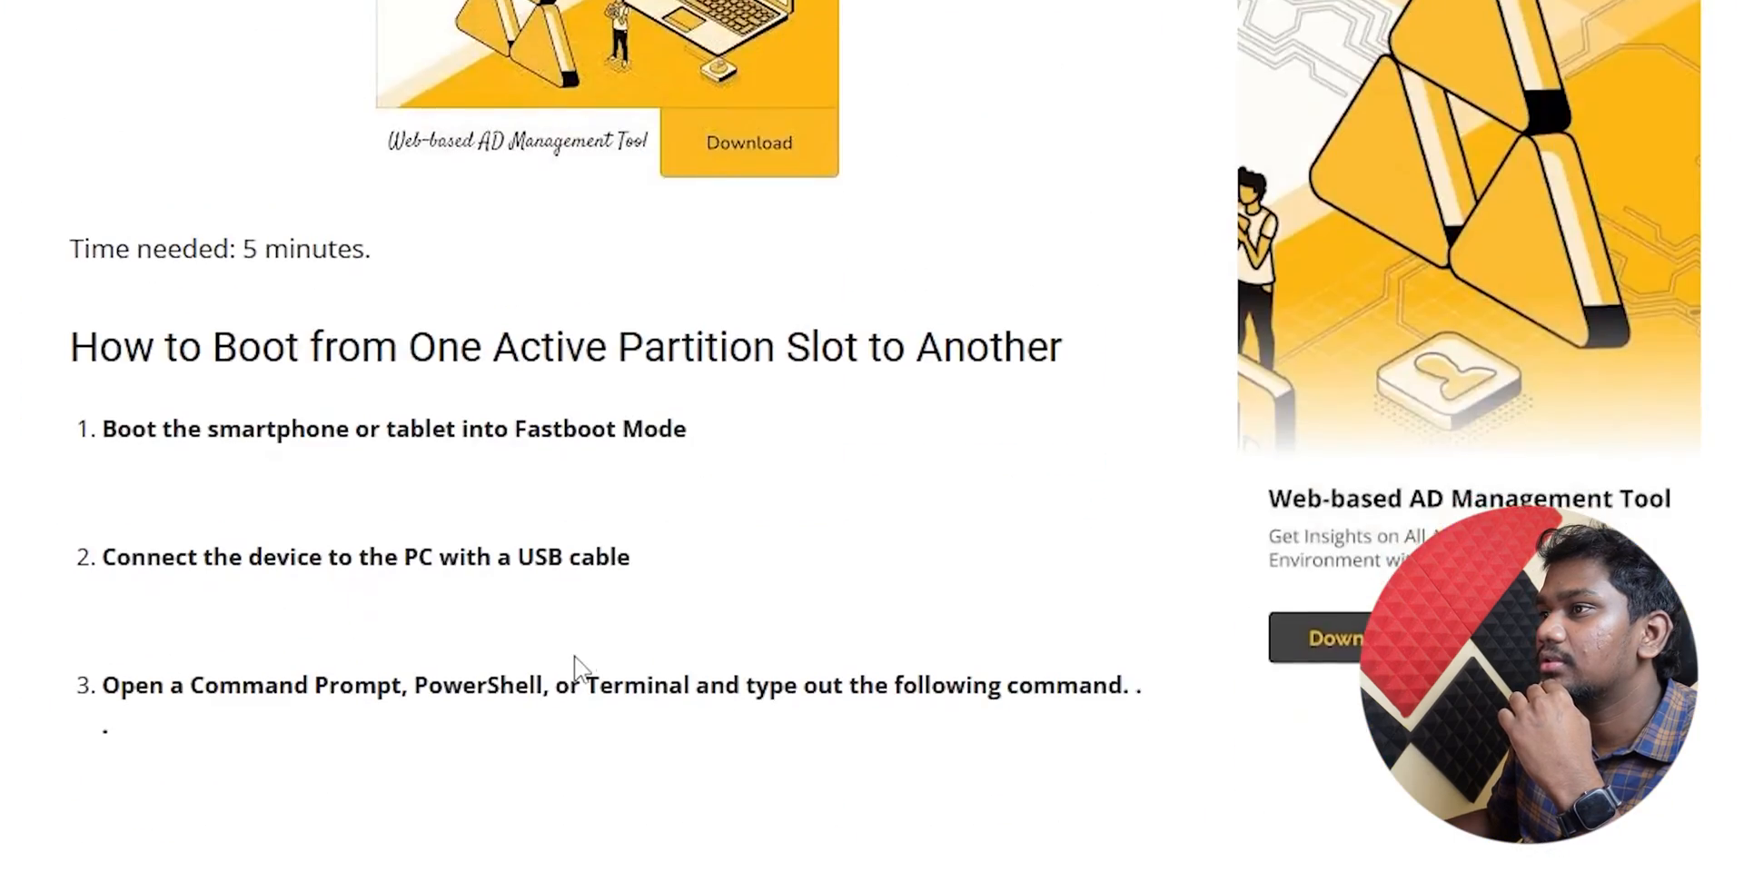
scroll(down, 3)
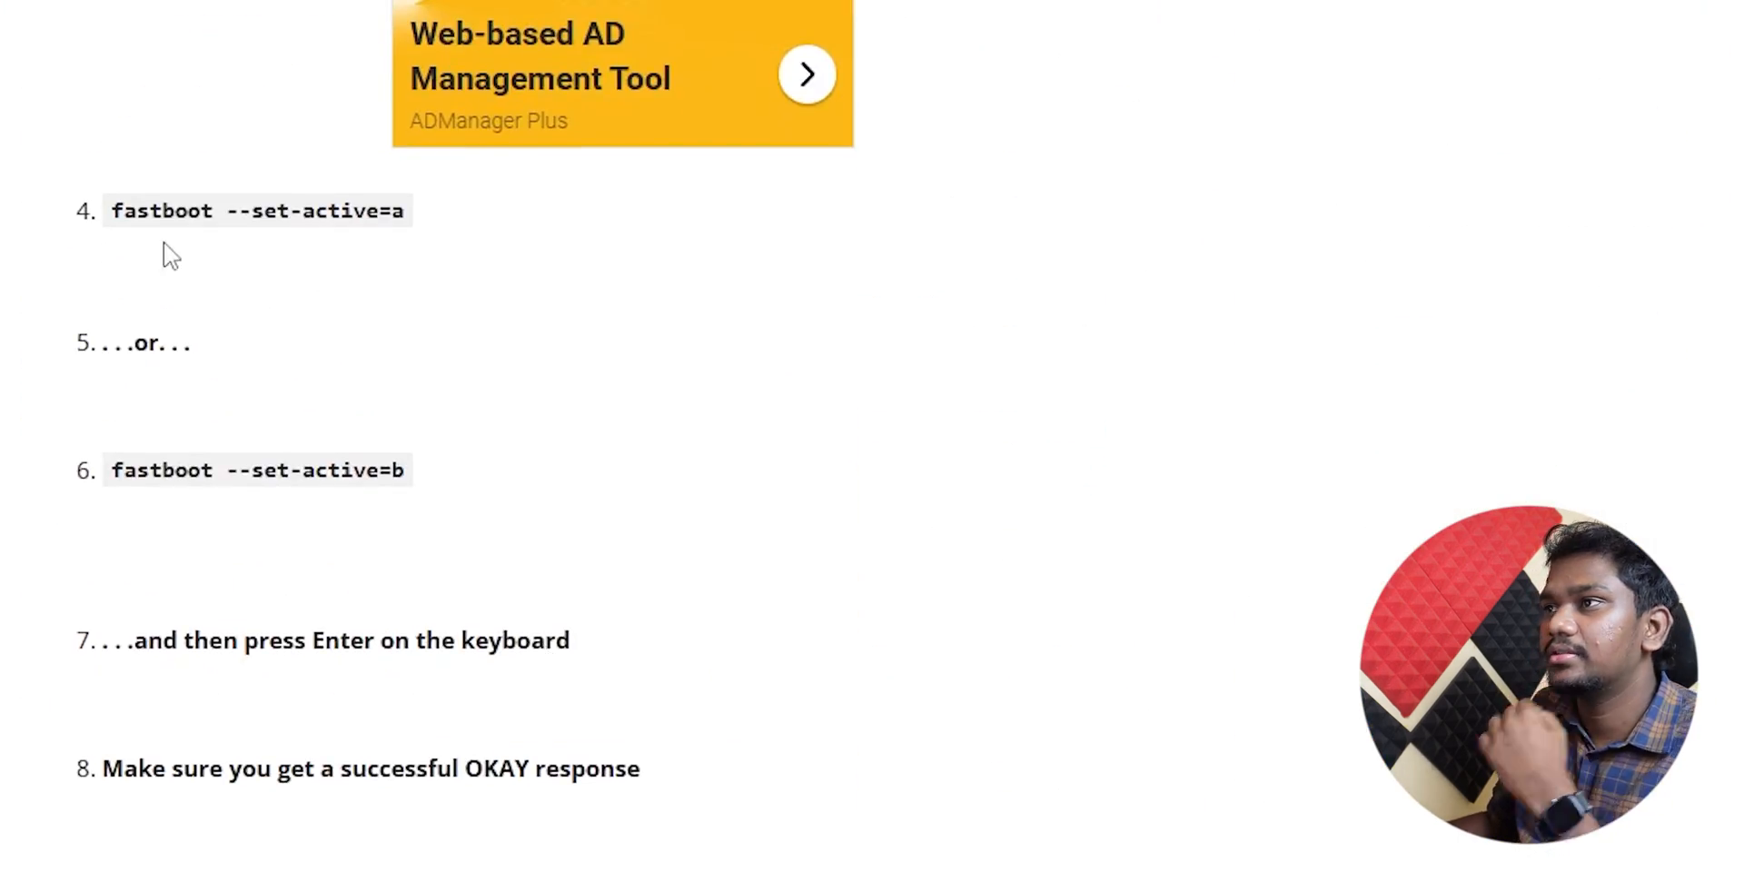
double_click(161, 211)
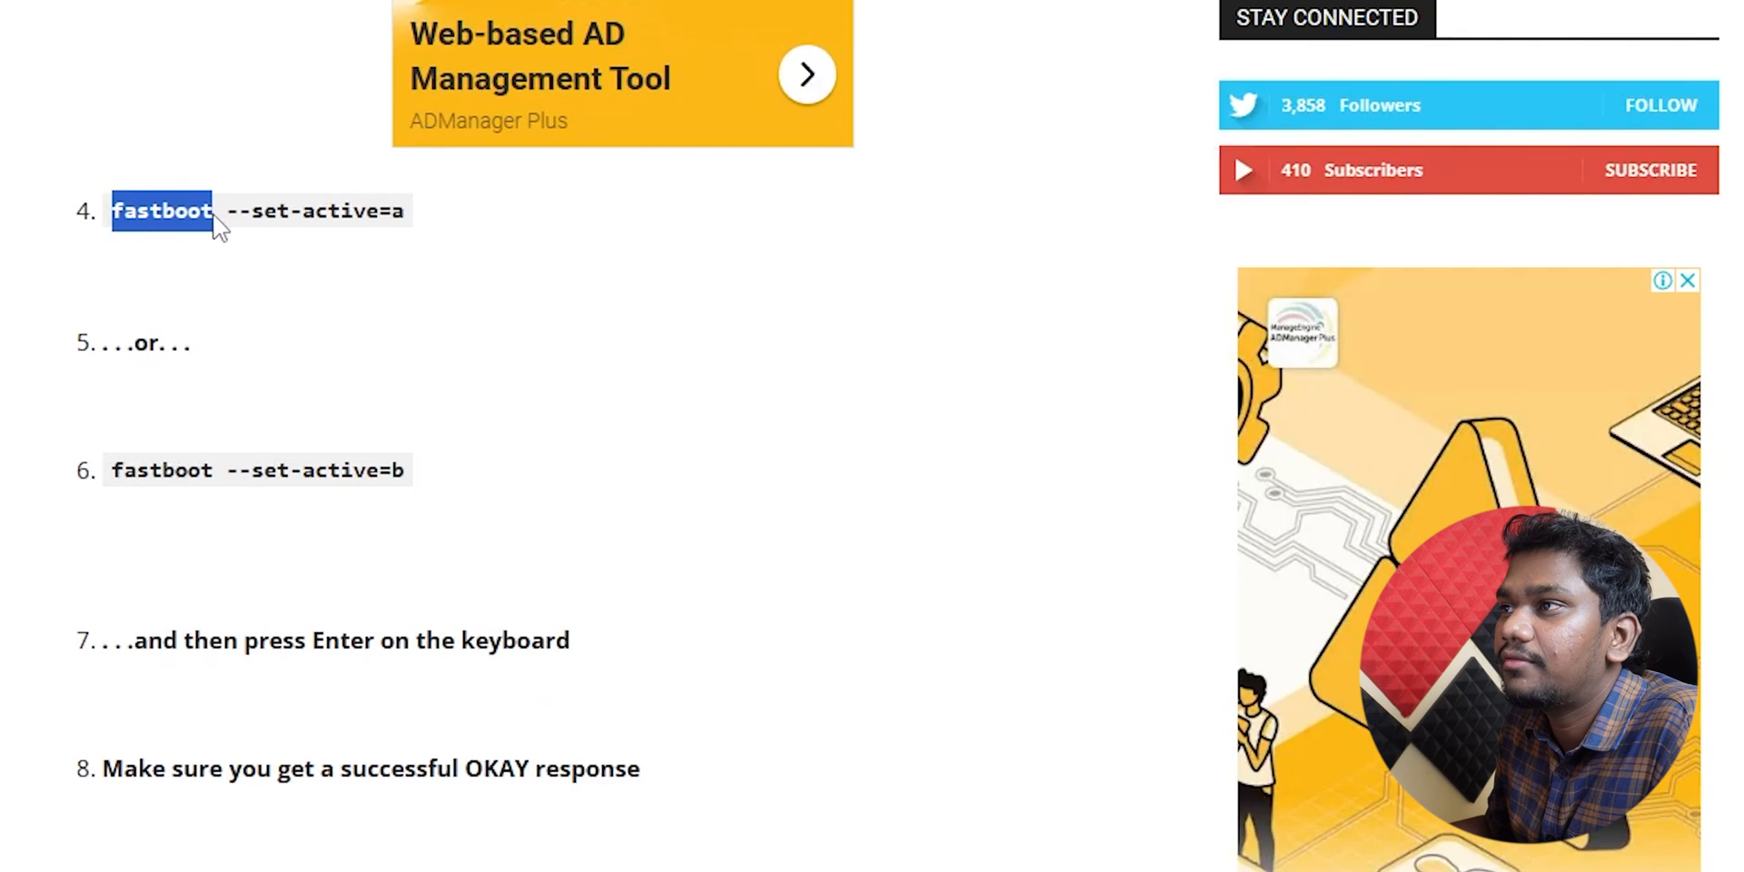
double_click(258, 210)
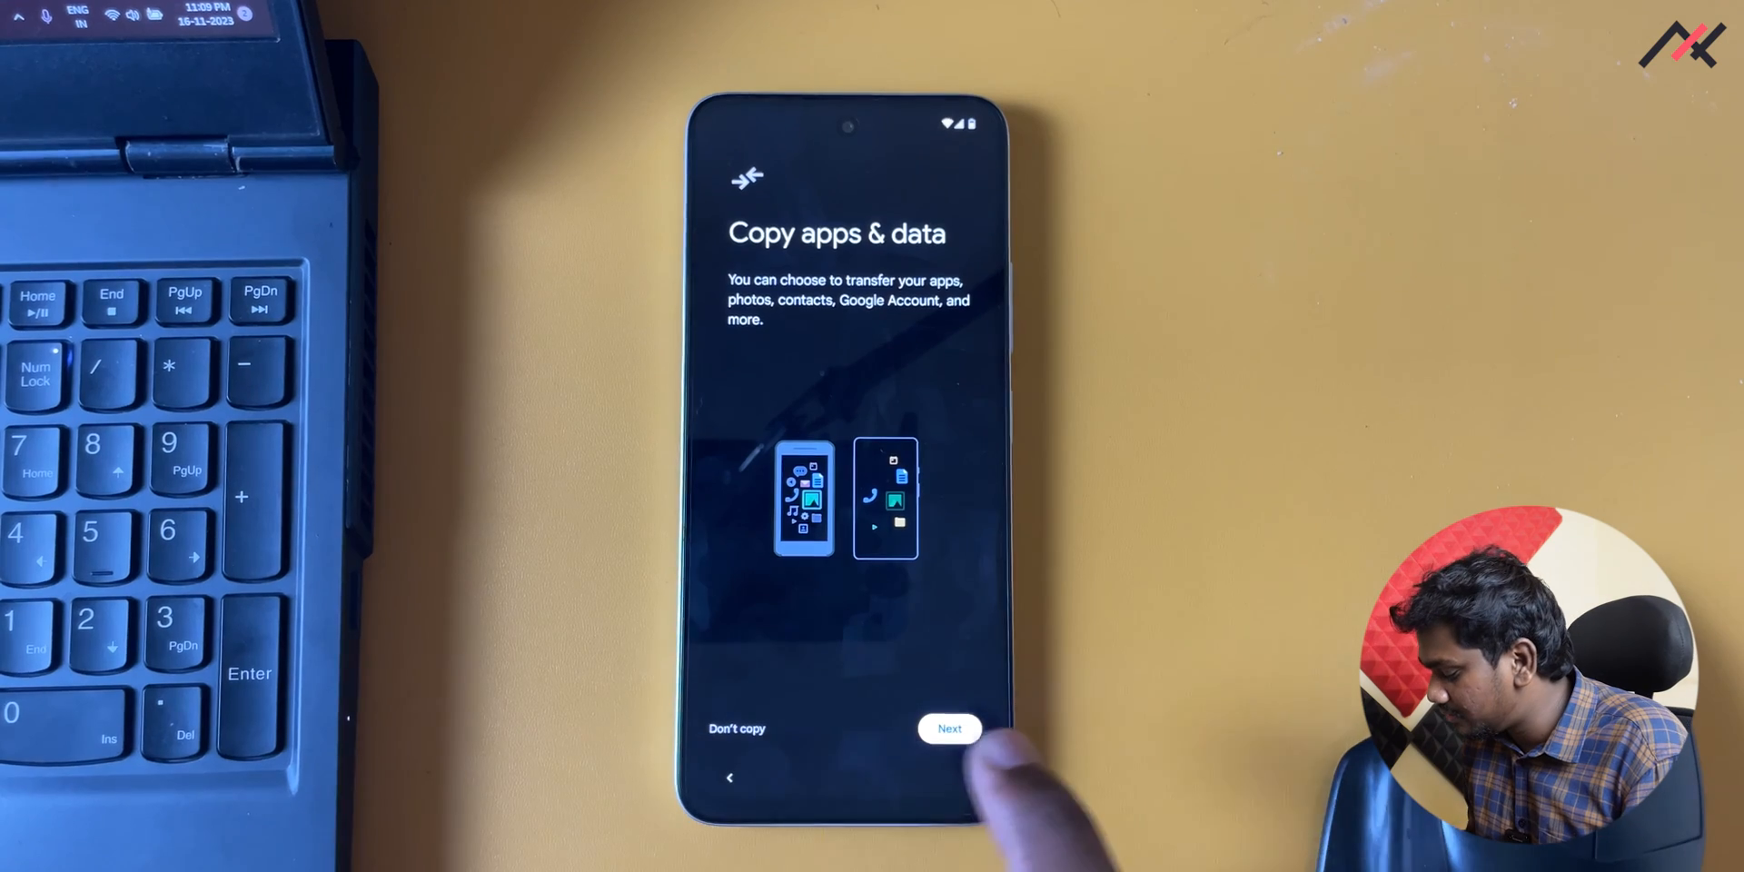
click(948, 728)
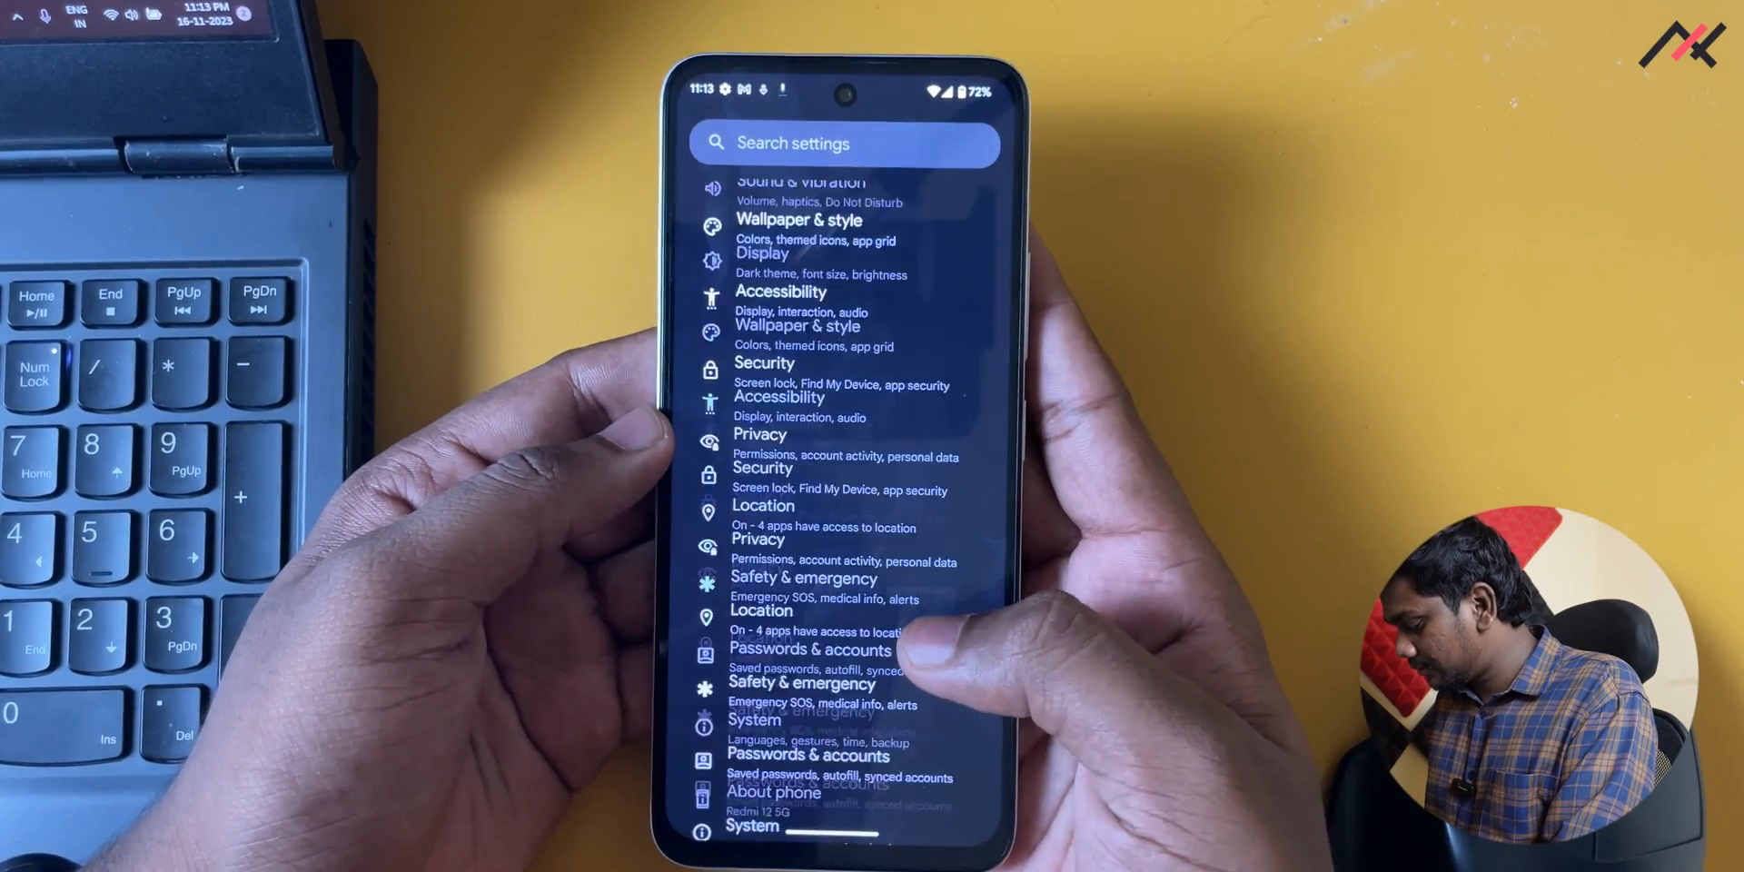
Review the Android version details in About phone and return to the settings list.
scroll(up, 3)
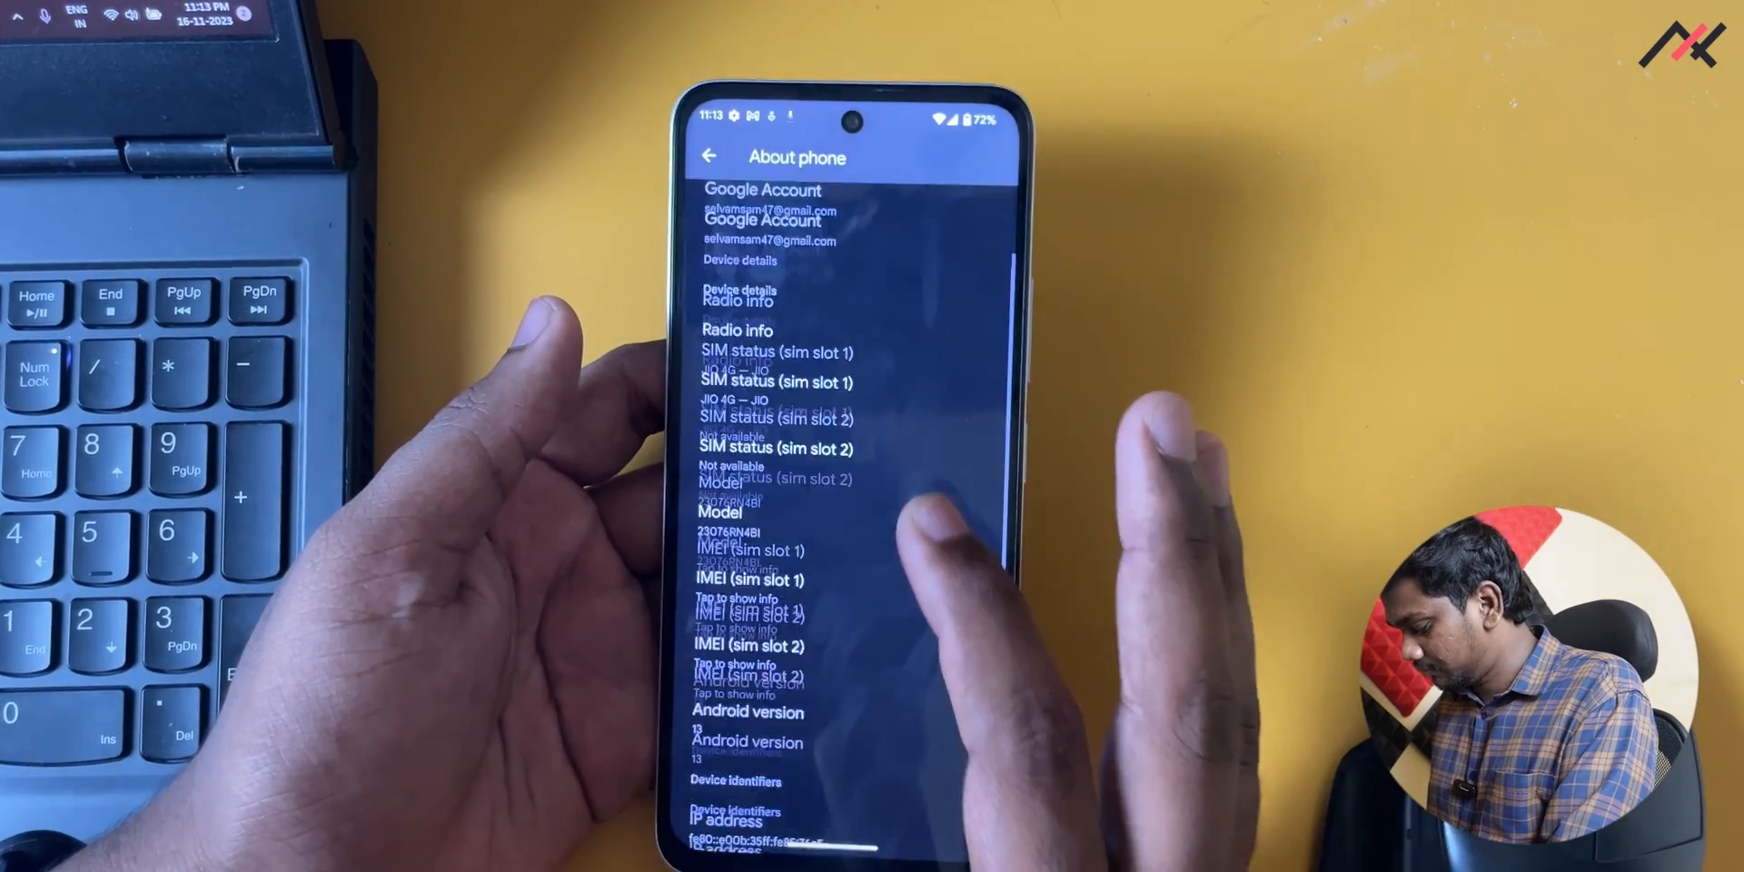
click(747, 712)
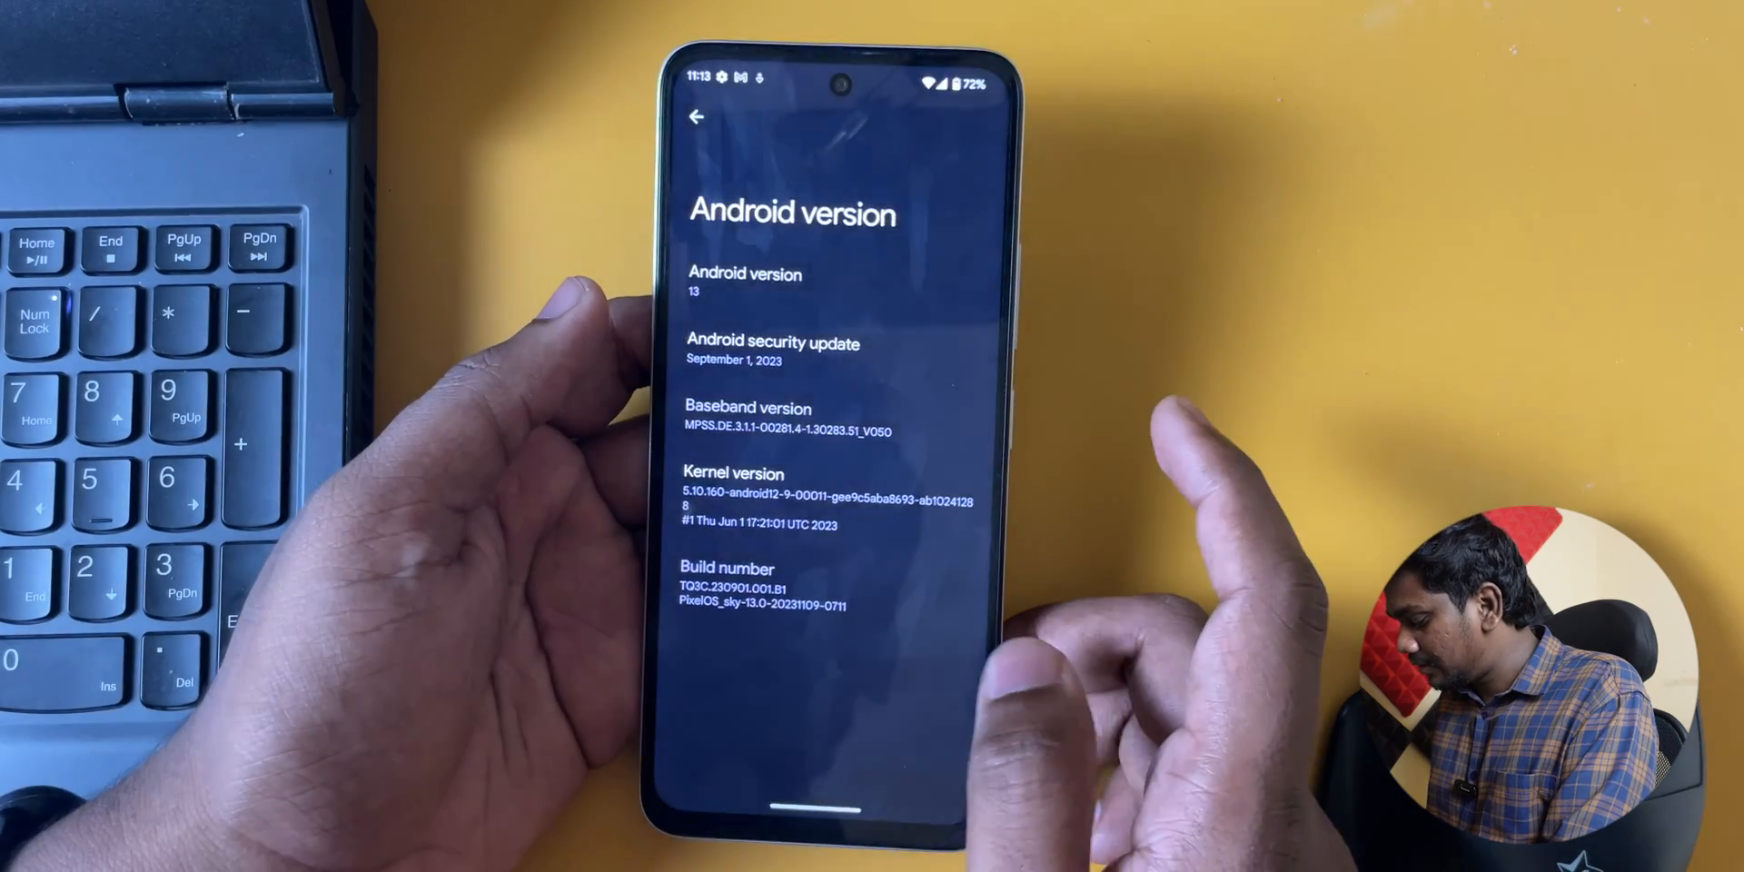
click(696, 118)
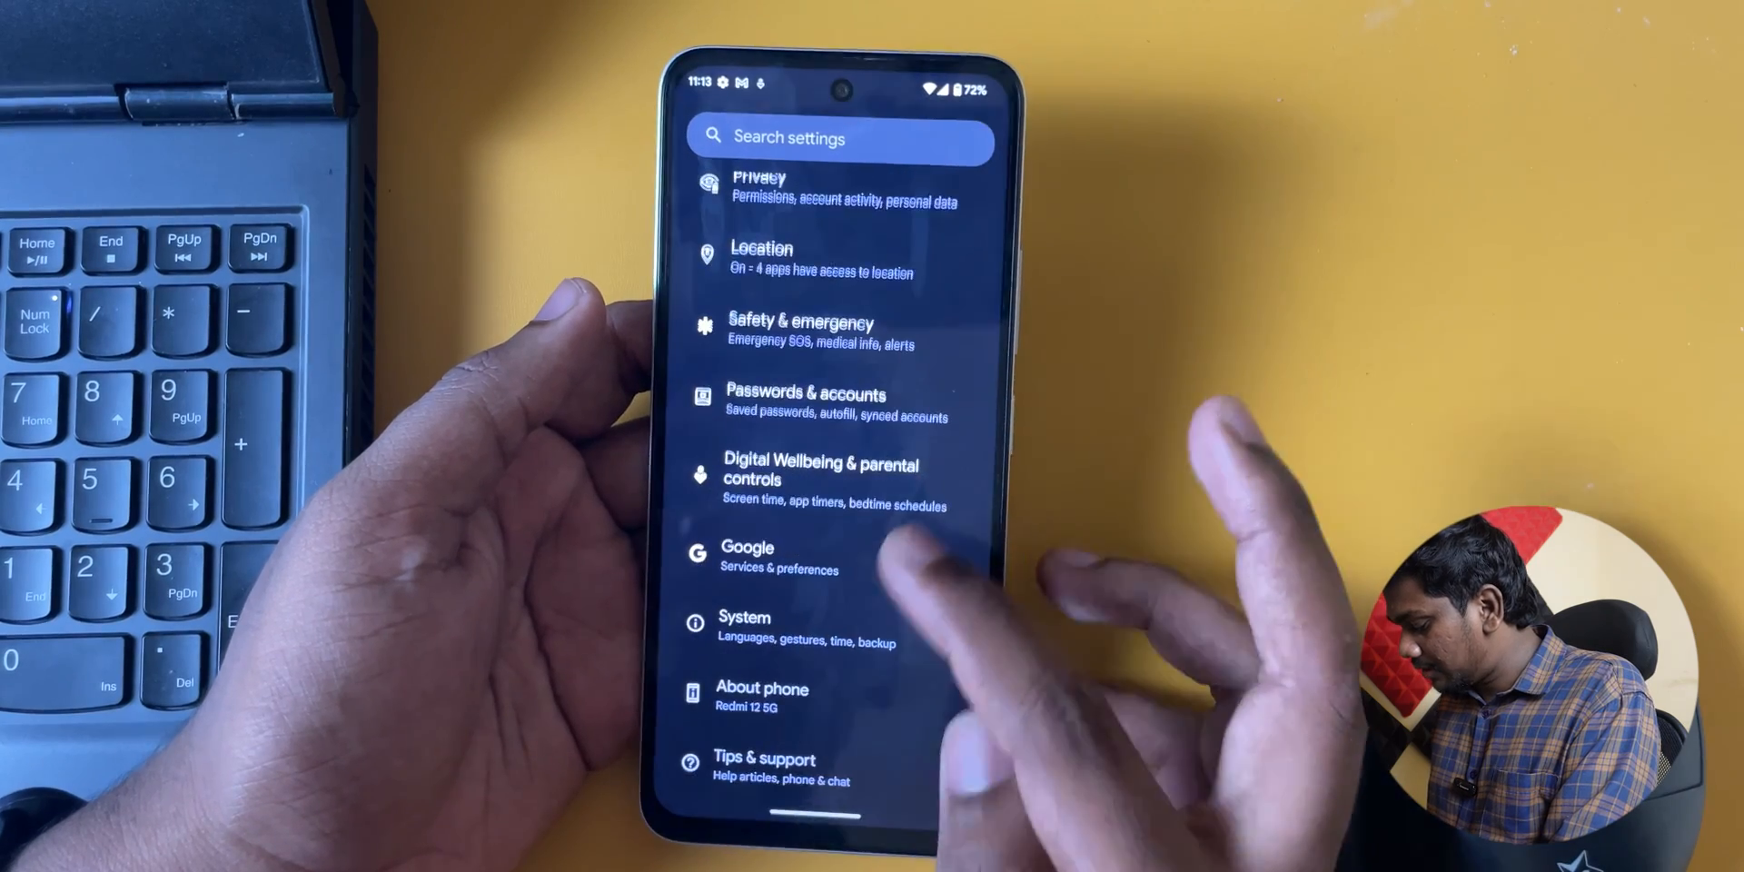
Browse the Gestures and Wallpaper & style pages, then go to the Battery settings.
click(743, 623)
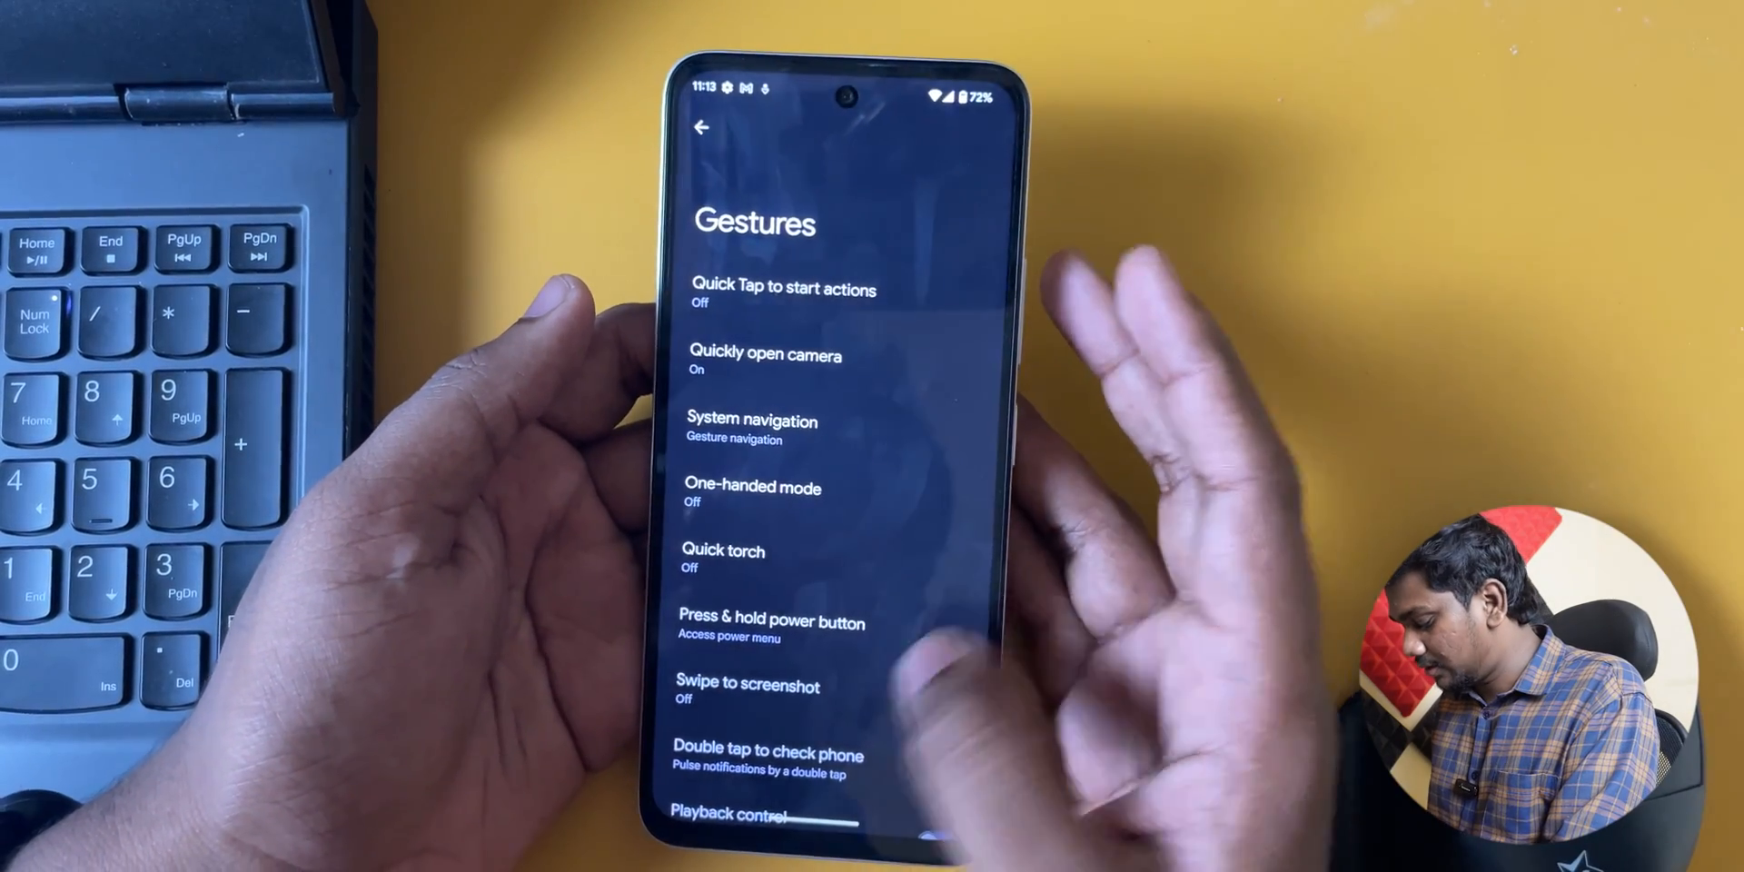
click(701, 125)
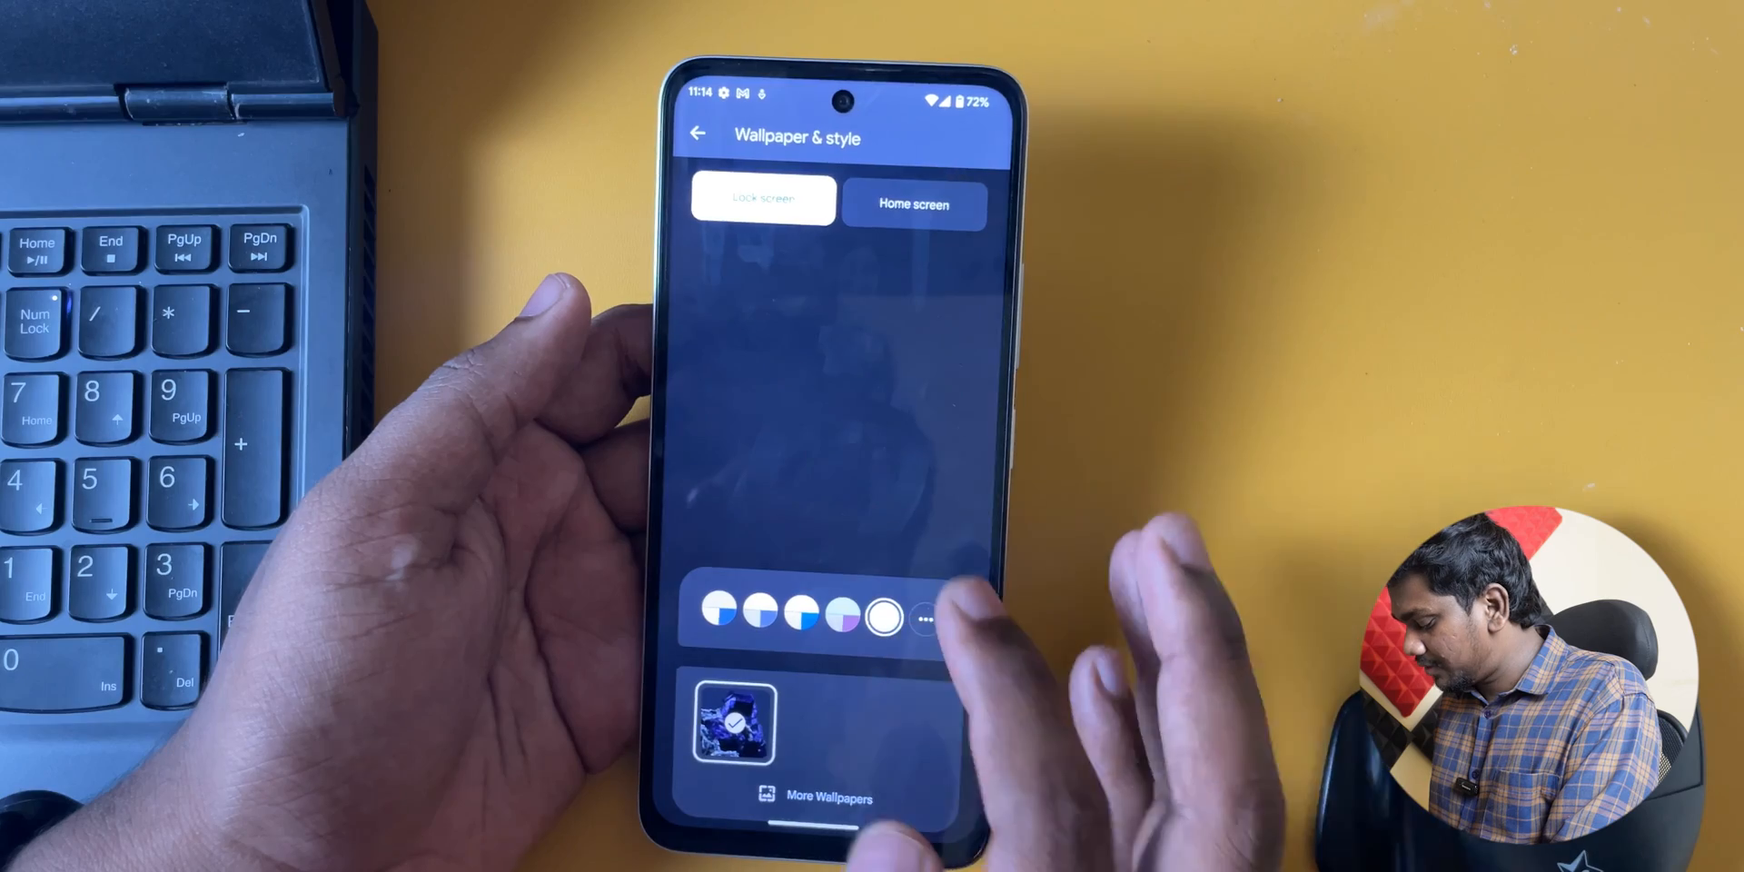
click(914, 203)
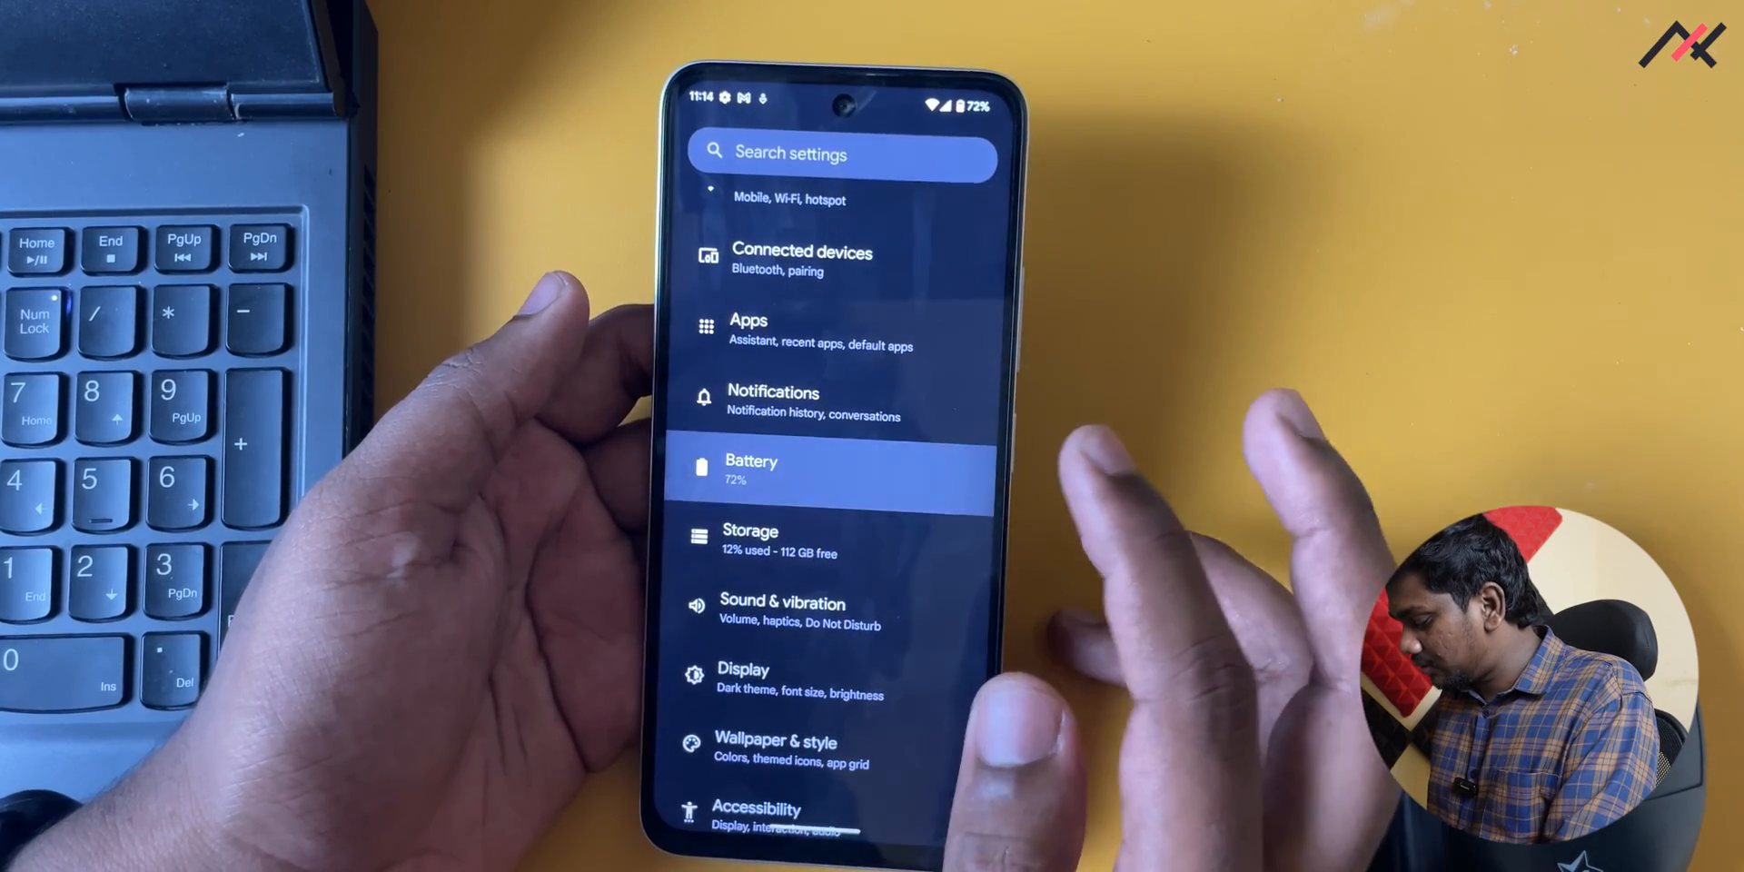
click(750, 467)
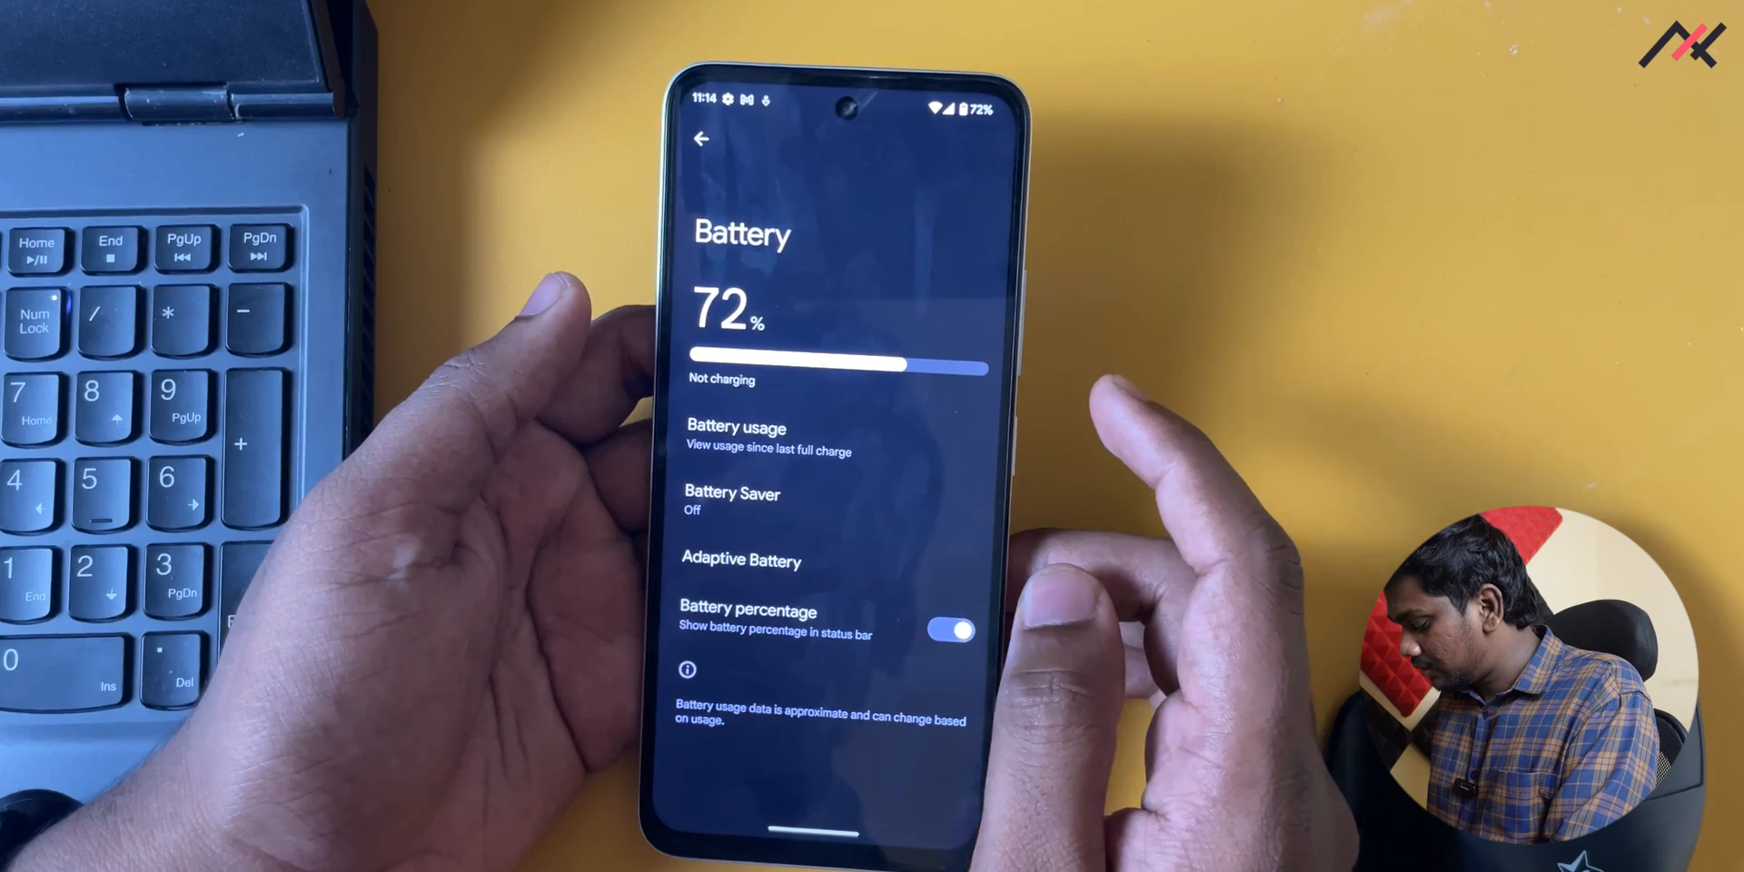